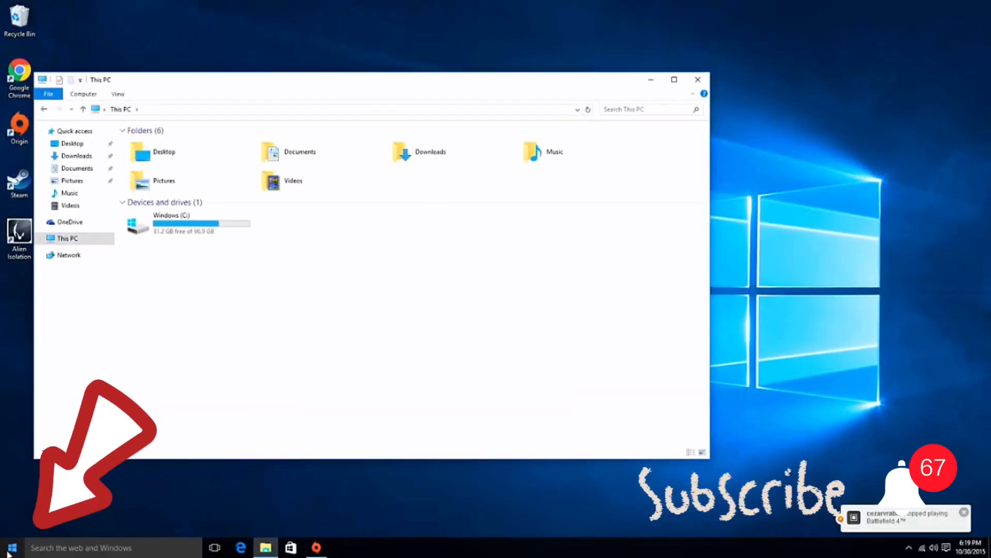
# - Launch Disk Management from the Start button's quick-link menu
pyautogui.rightClick(9, 547)
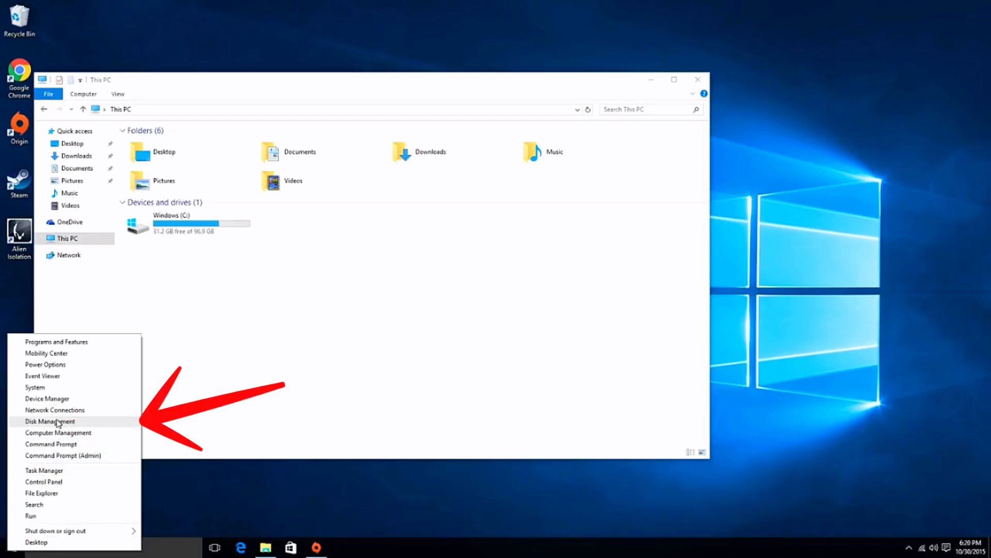
pyautogui.click(49, 420)
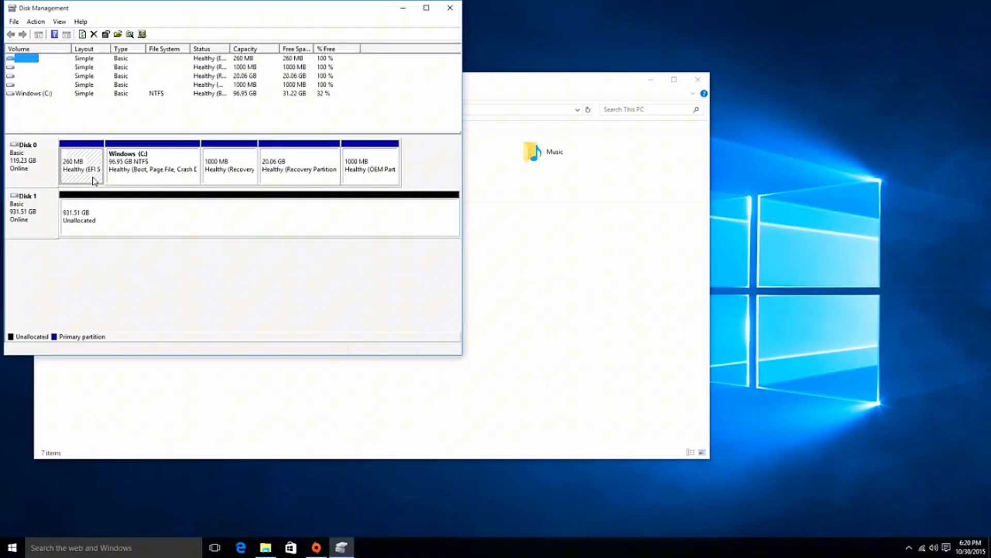
pyautogui.moveTo(52, 207)
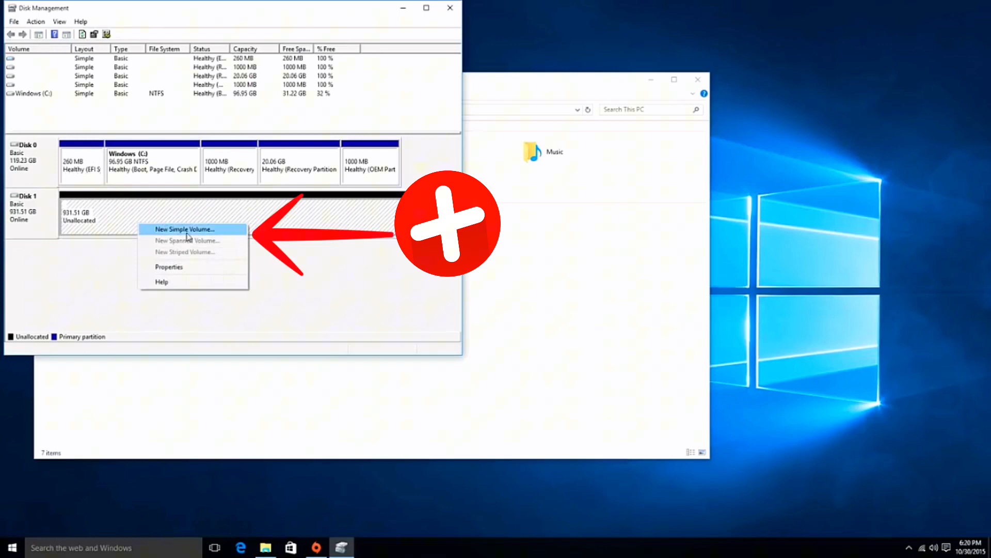
# - Choose New Simple Volume on Disk 1's 931.51 GB unallocated space
pyautogui.click(184, 229)
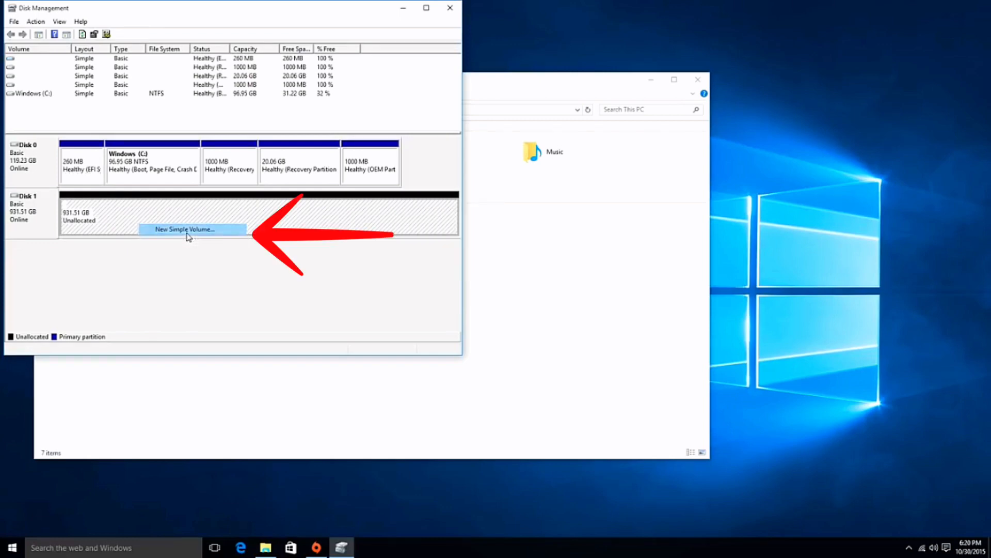
# - Walk the wizard keeping drive letter D and NTFS, labelling the volume 'Storage', up to the summary
pyautogui.click(184, 229)
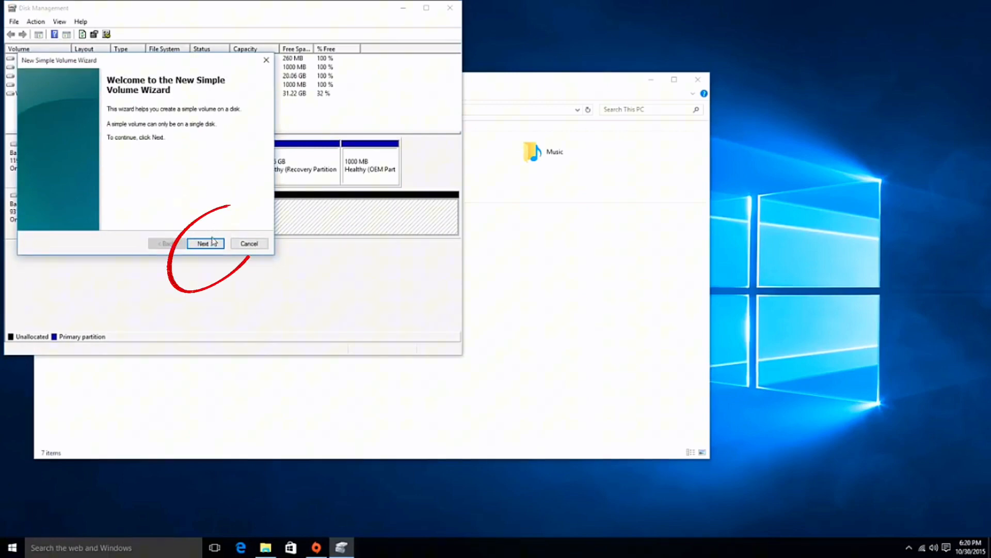
pyautogui.click(204, 243)
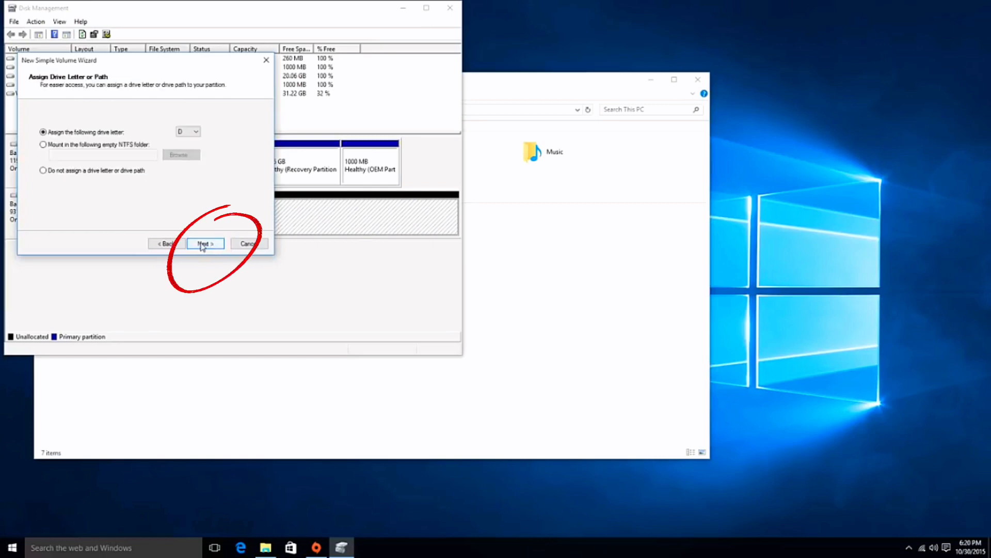
pyautogui.click(204, 244)
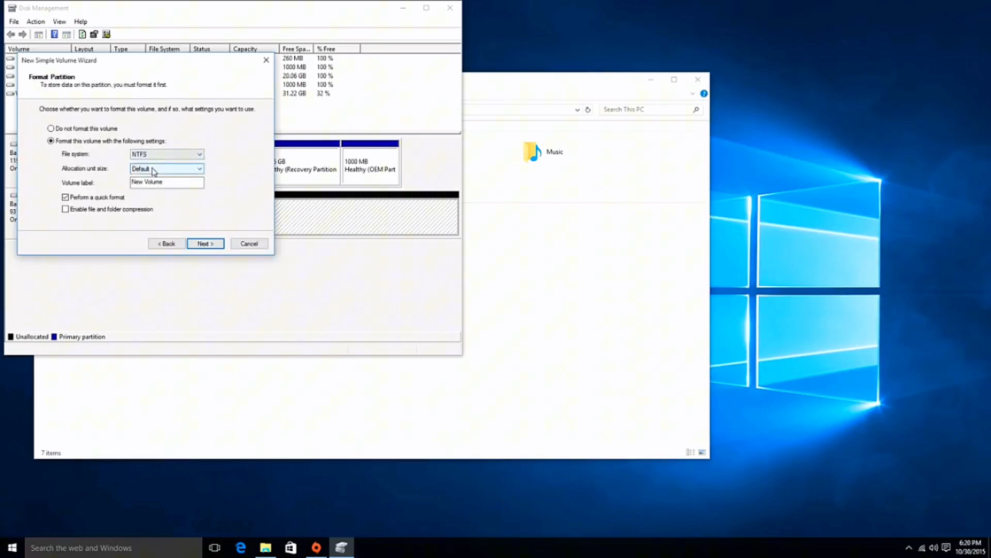
pyautogui.moveTo(147, 176)
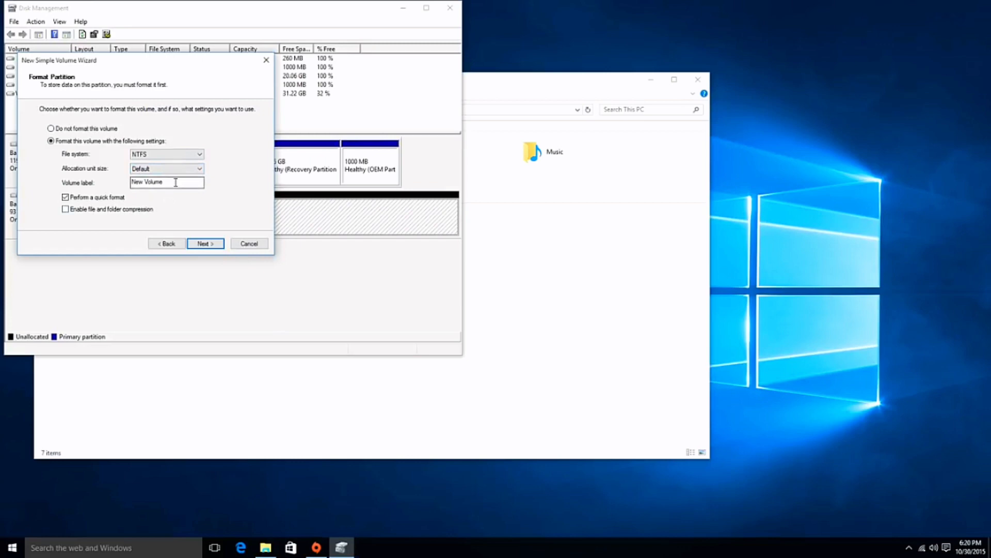
pyautogui.write('S')
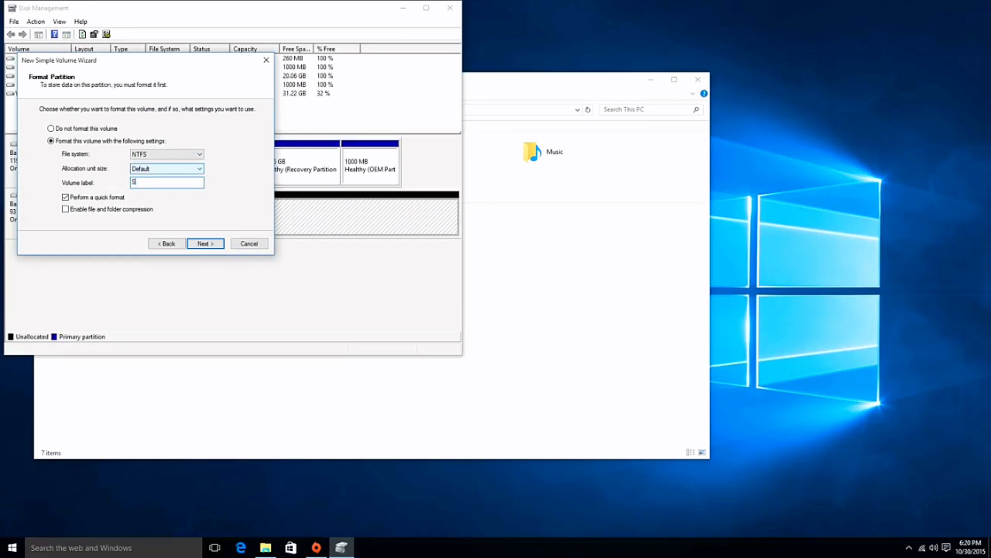
pyautogui.write('torage')
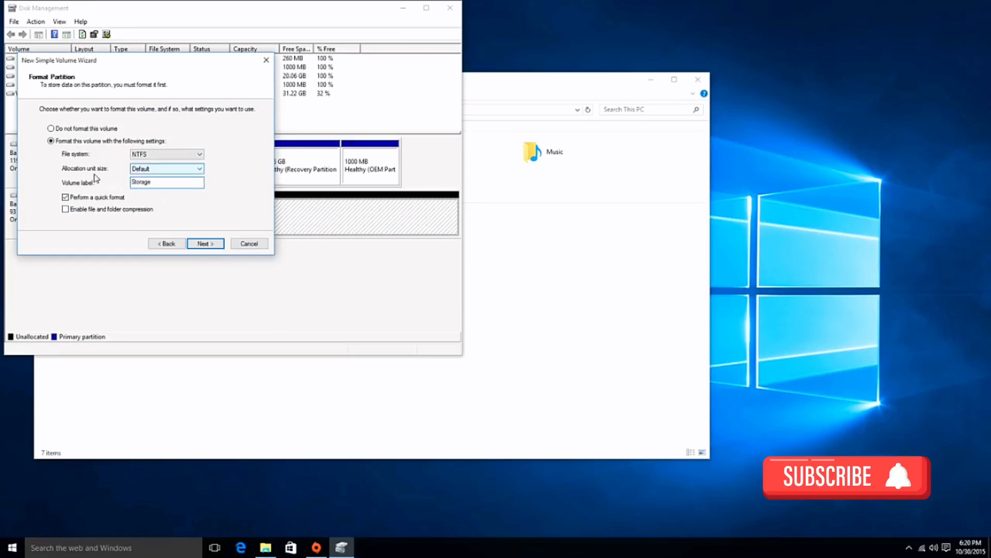
pyautogui.click(204, 243)
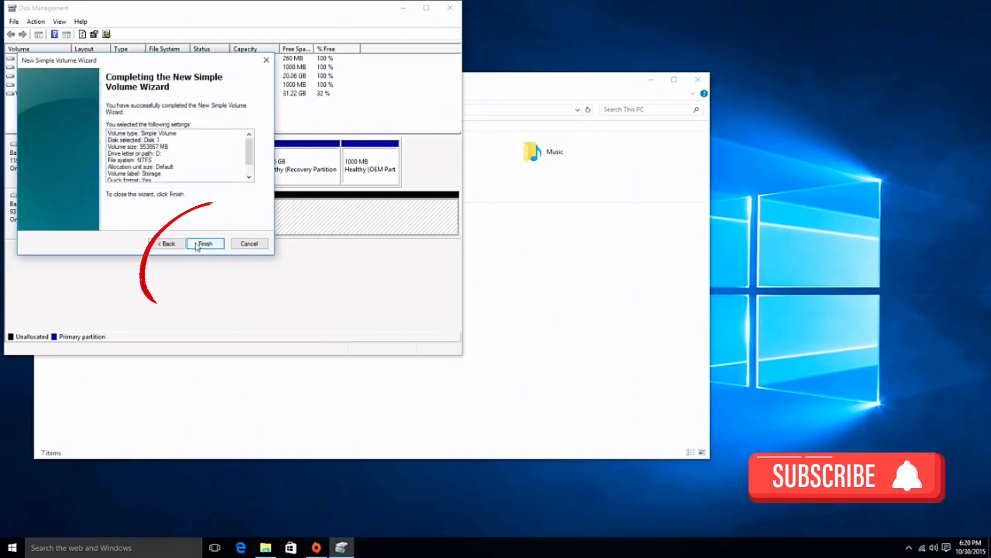
# - Finish creating Storage (D:) and close Disk Management to see it in This PC
pyautogui.click(205, 242)
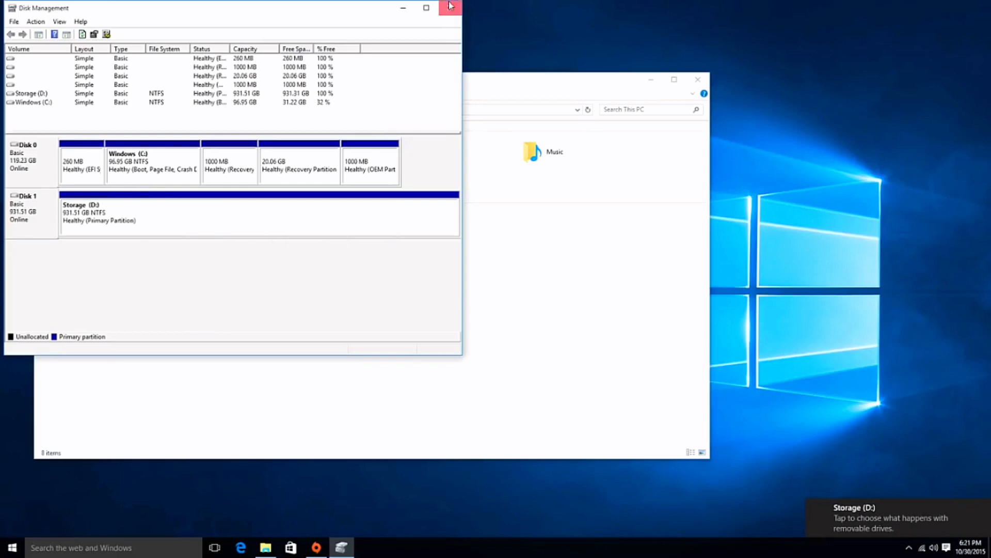
pyautogui.click(451, 7)
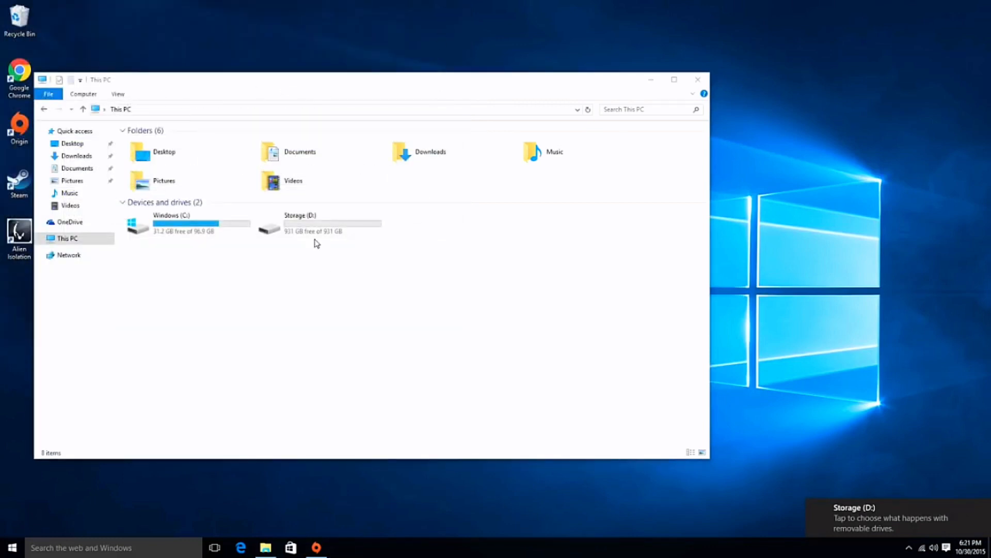